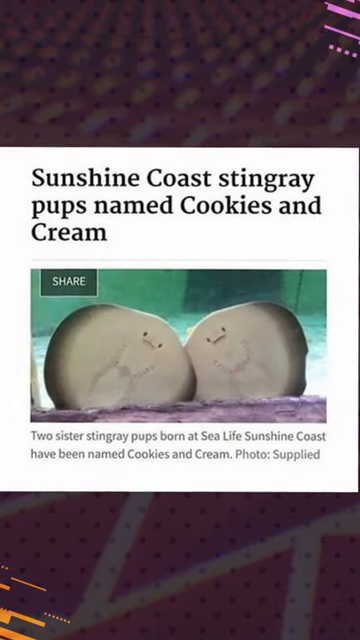
{"action": "scroll", "scroll_direction": "down", "scroll_amount": 3}
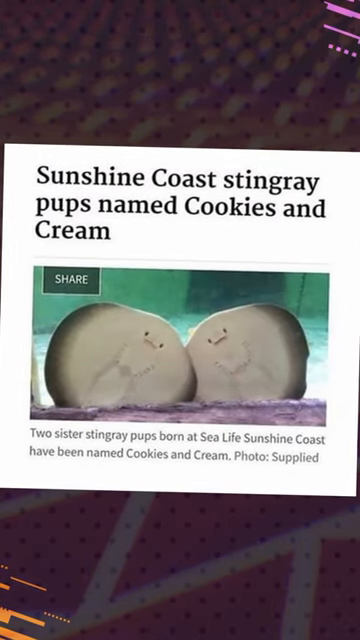